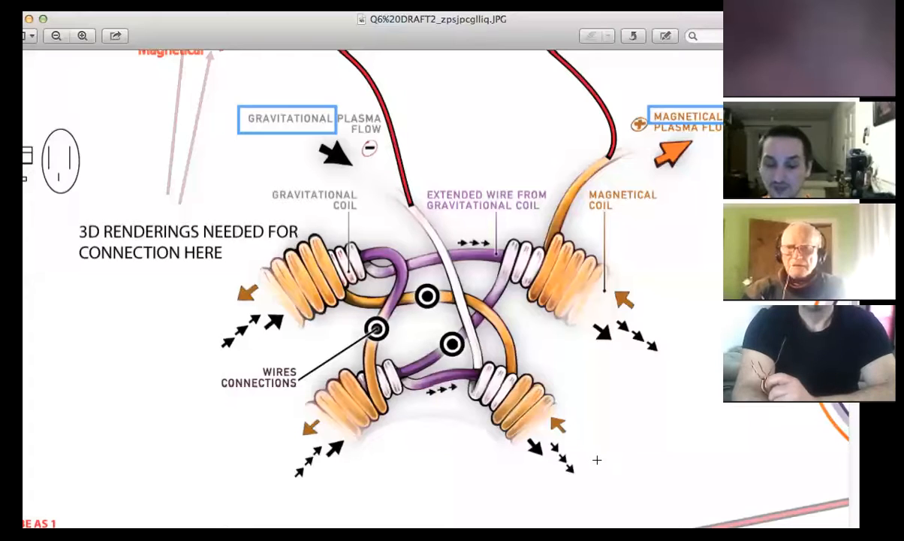
pyautogui.moveTo(704, 365)
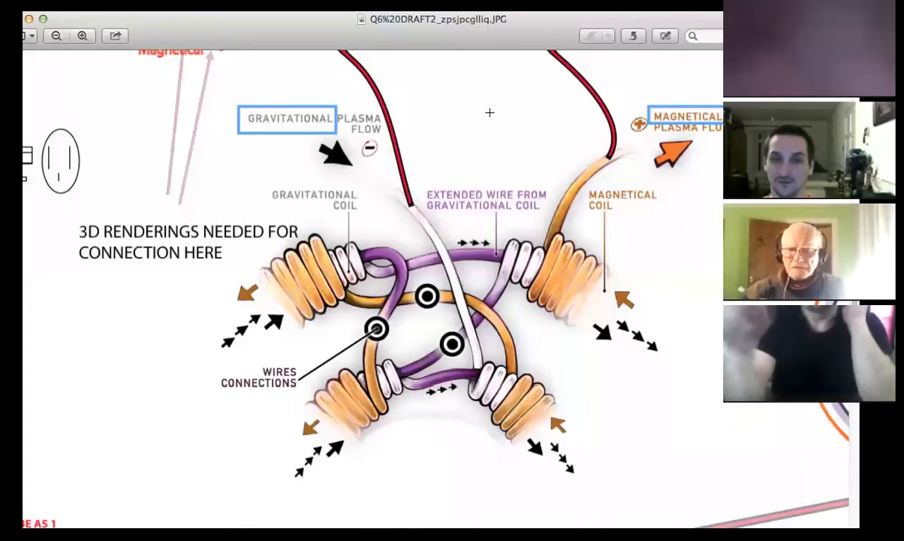
pyautogui.scroll(-3)
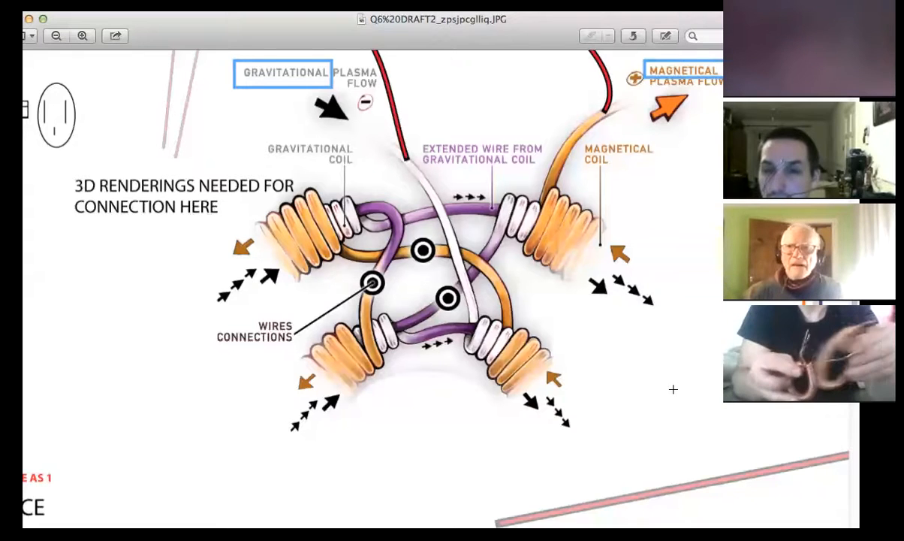
pyautogui.moveTo(842, 434)
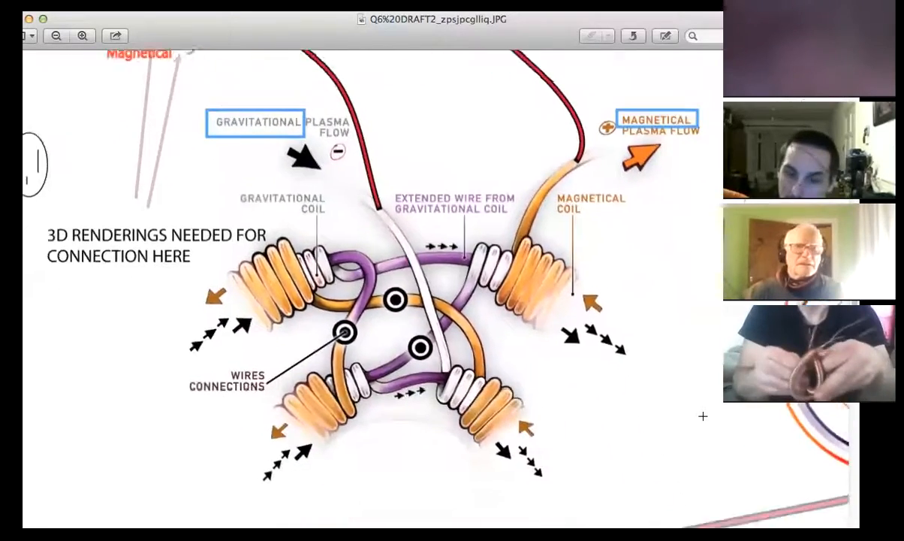
pyautogui.scroll(-3)
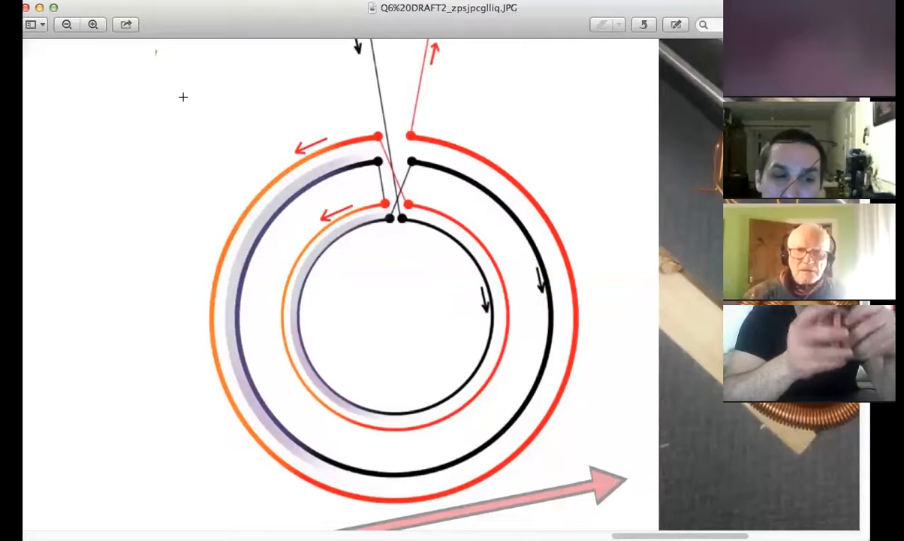
pyautogui.moveTo(278, 106)
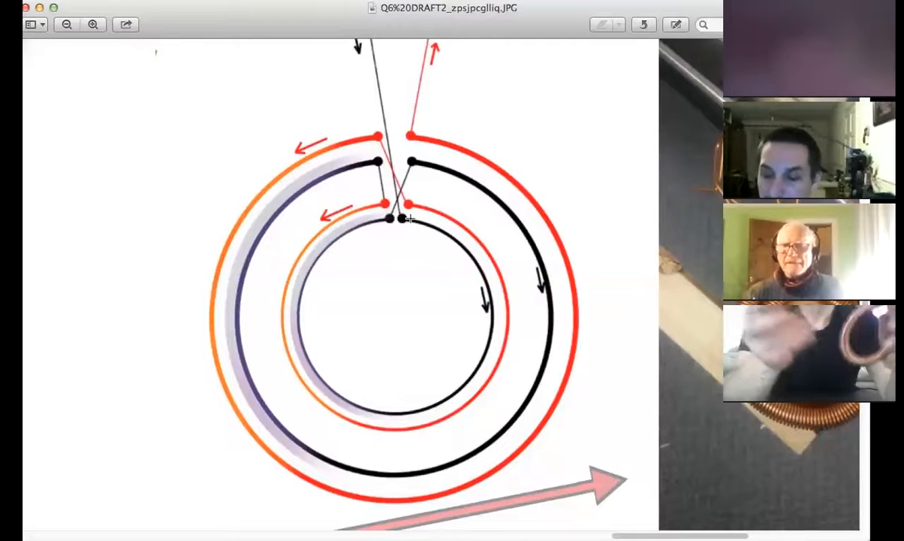
pyautogui.moveTo(447, 367)
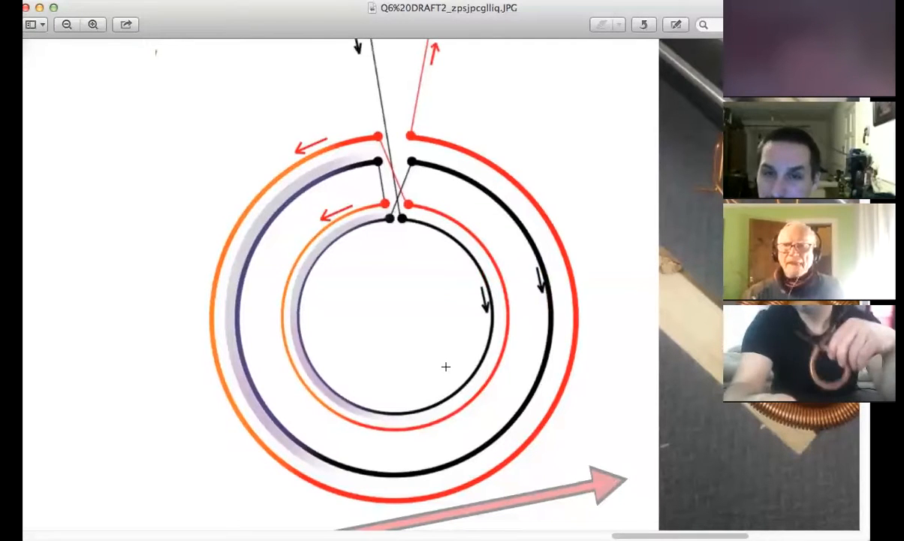
pyautogui.moveTo(310, 80)
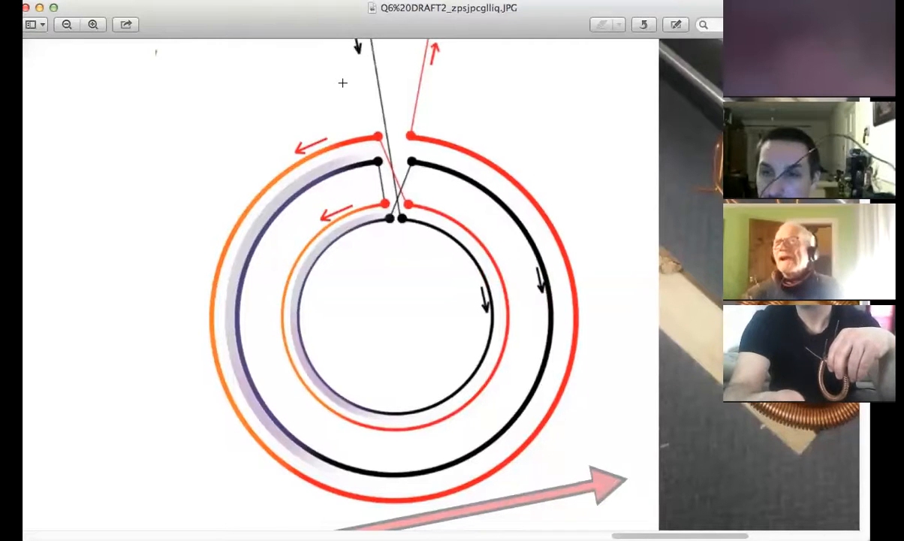
pyautogui.moveTo(405, 133)
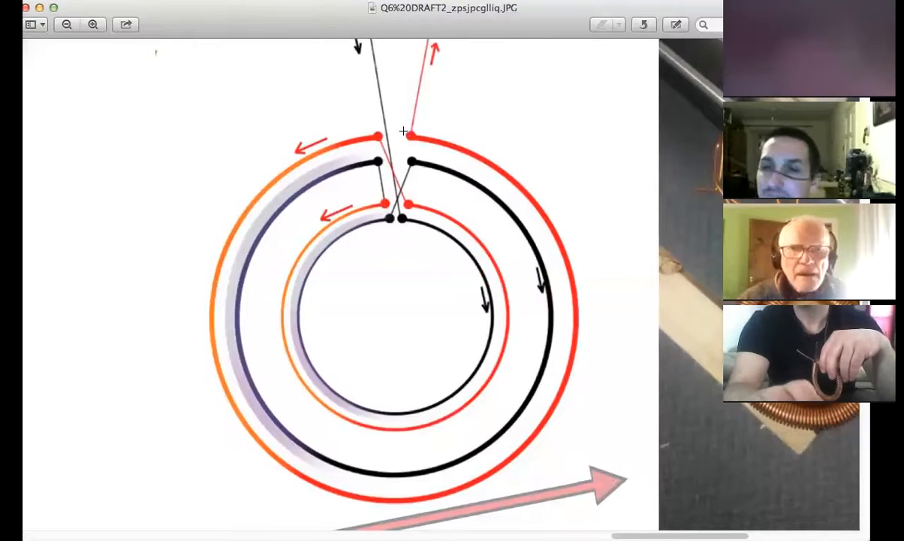
pyautogui.moveTo(372, 137)
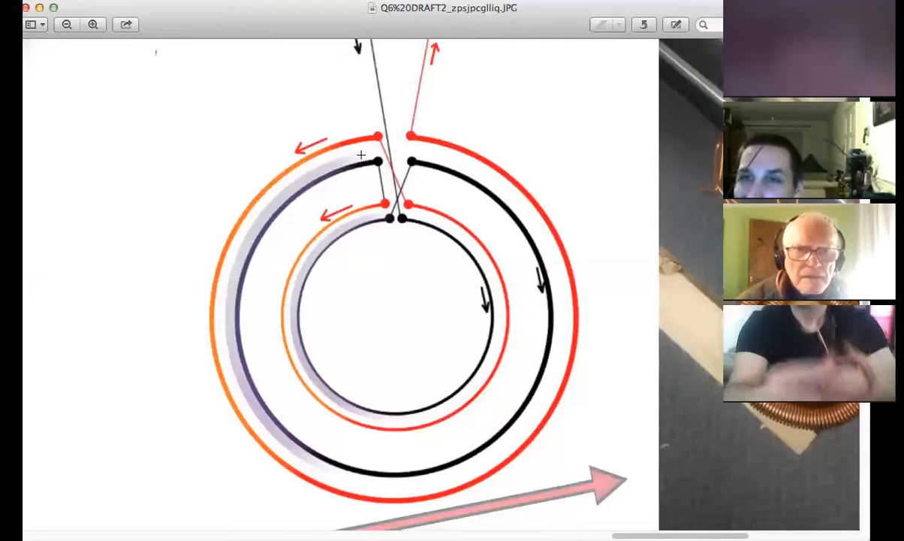
pyautogui.moveTo(333, 111)
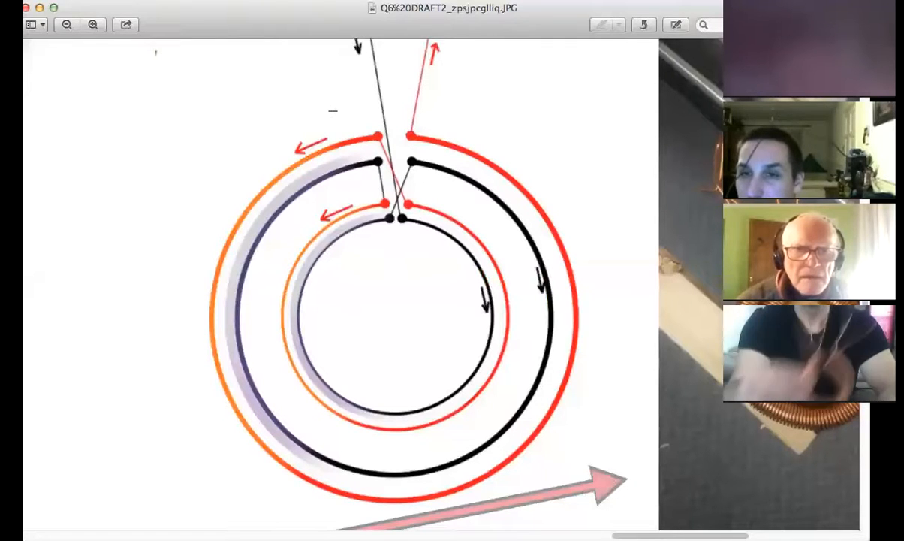